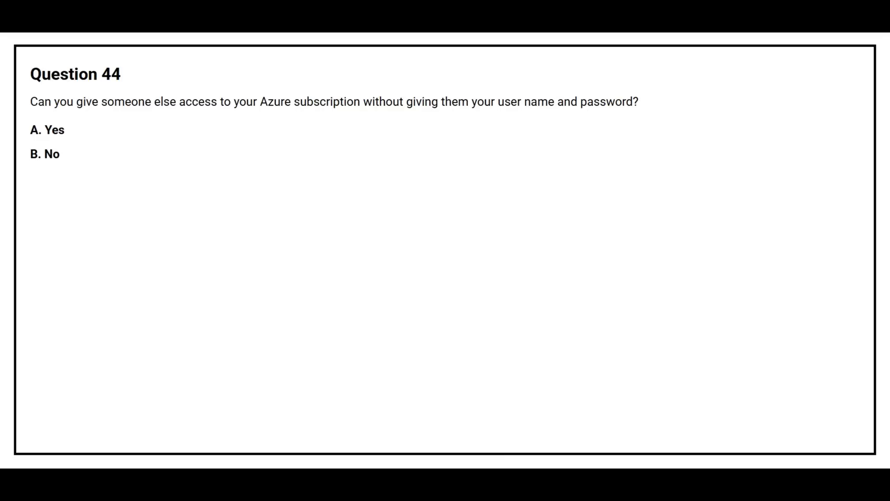
{"action": "left_click", "coordinate": [48, 130]}
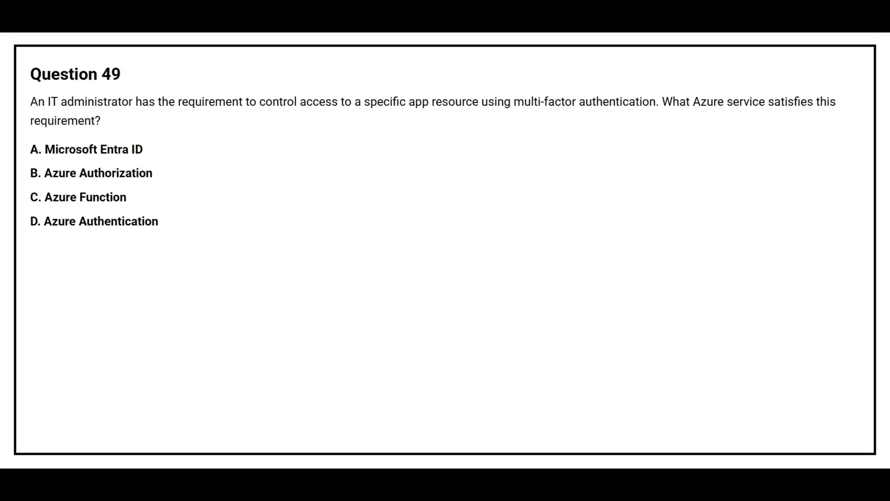
{"action": "left_click", "coordinate": [88, 149]}
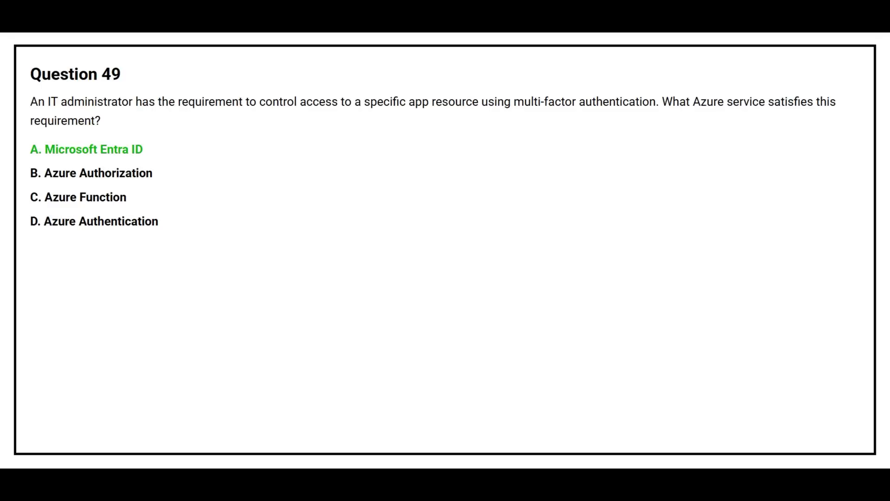